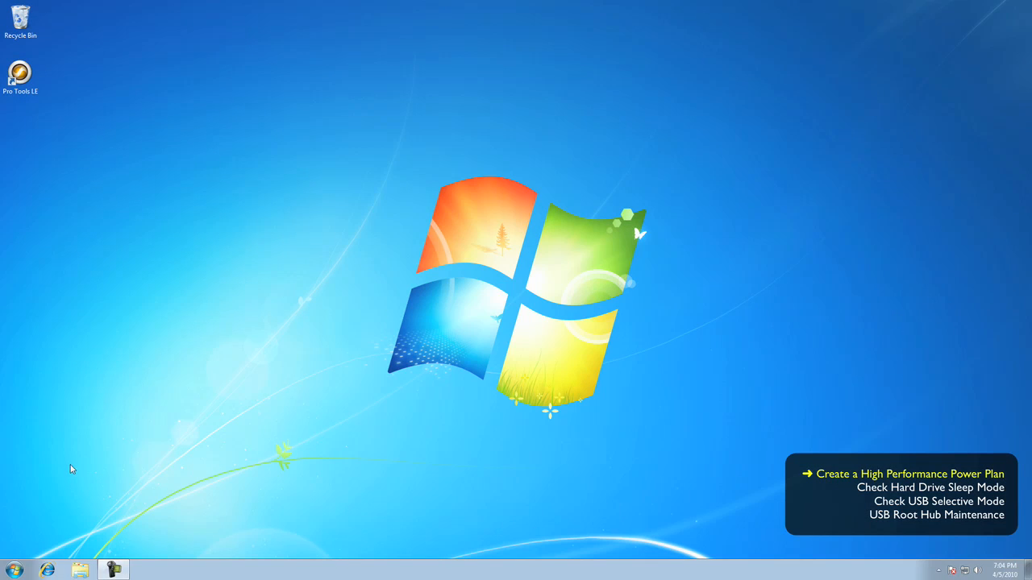
- Open Control Panel from the Windows 7 Start menu
{"action": "left_click", "coordinate": [14, 570]}
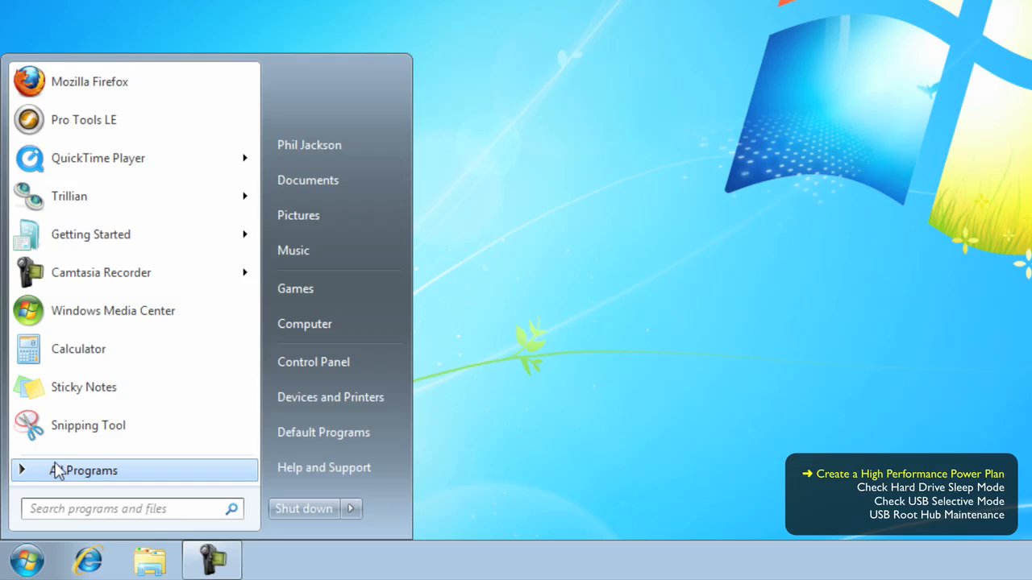
{"action": "mouse_move", "coordinate": [337, 361]}
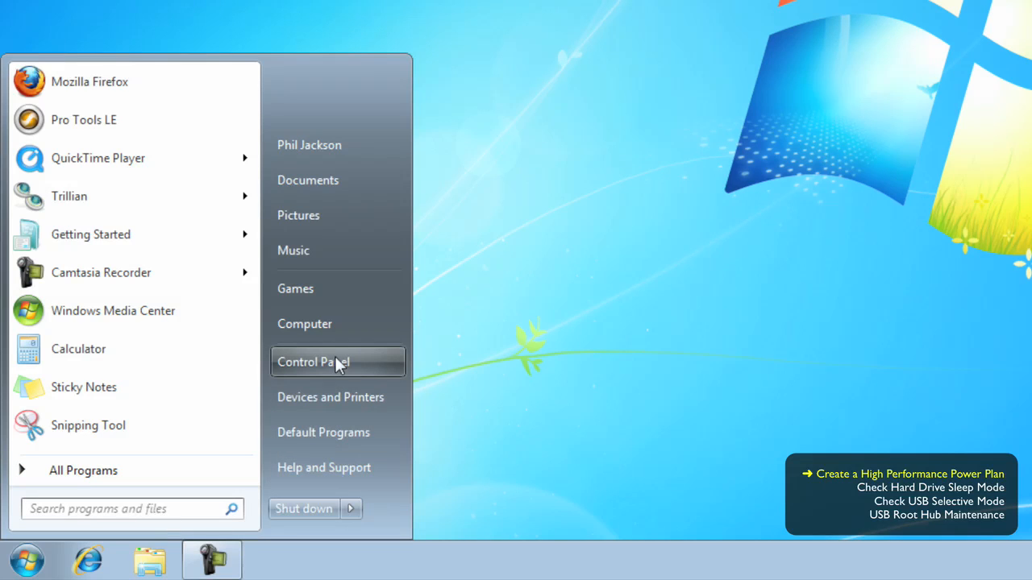
{"action": "left_click", "coordinate": [313, 361]}
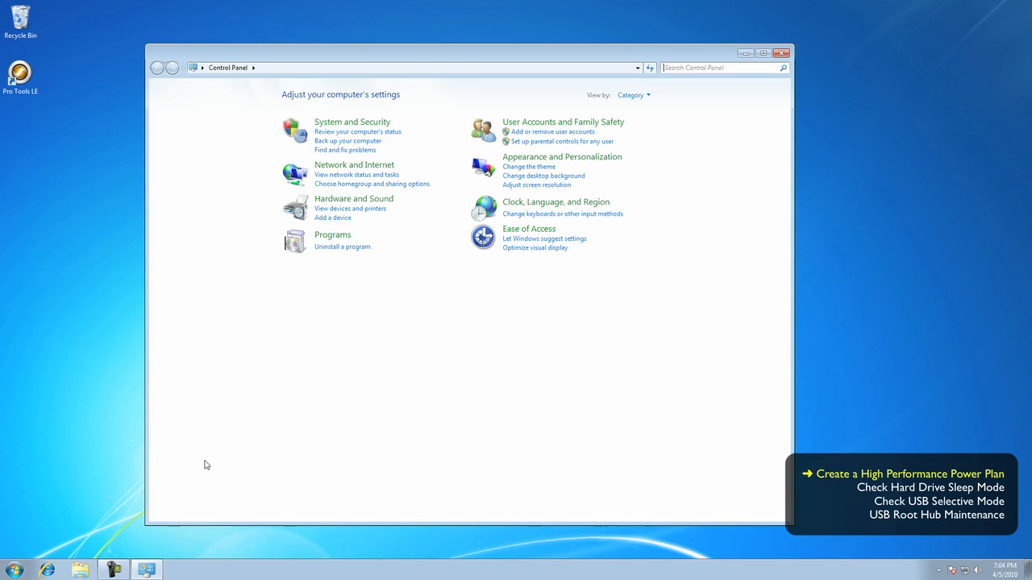
- Maximize the Control Panel window and set View by to Large icons
{"action": "left_click", "coordinate": [763, 53]}
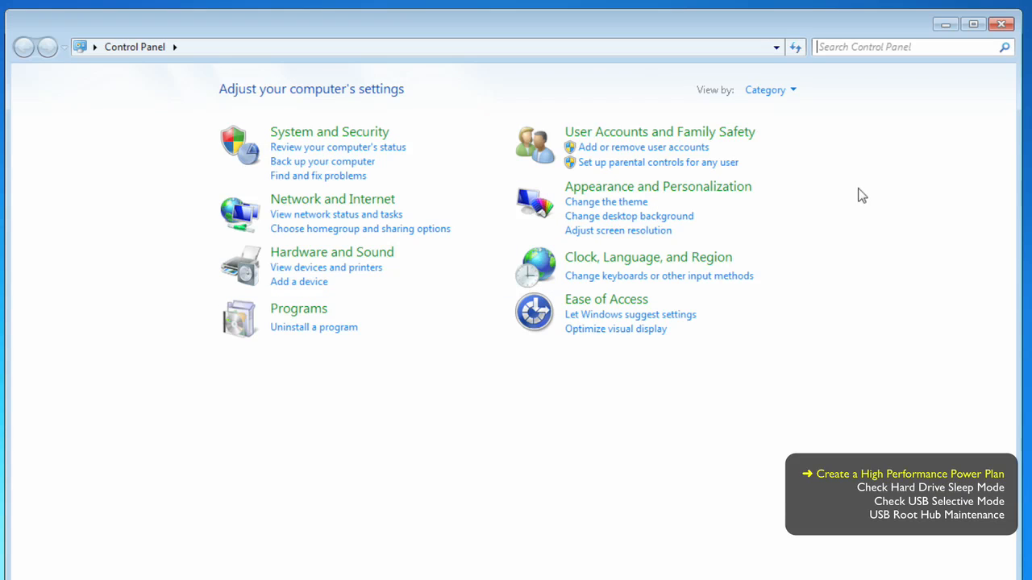
{"action": "left_click", "coordinate": [767, 90]}
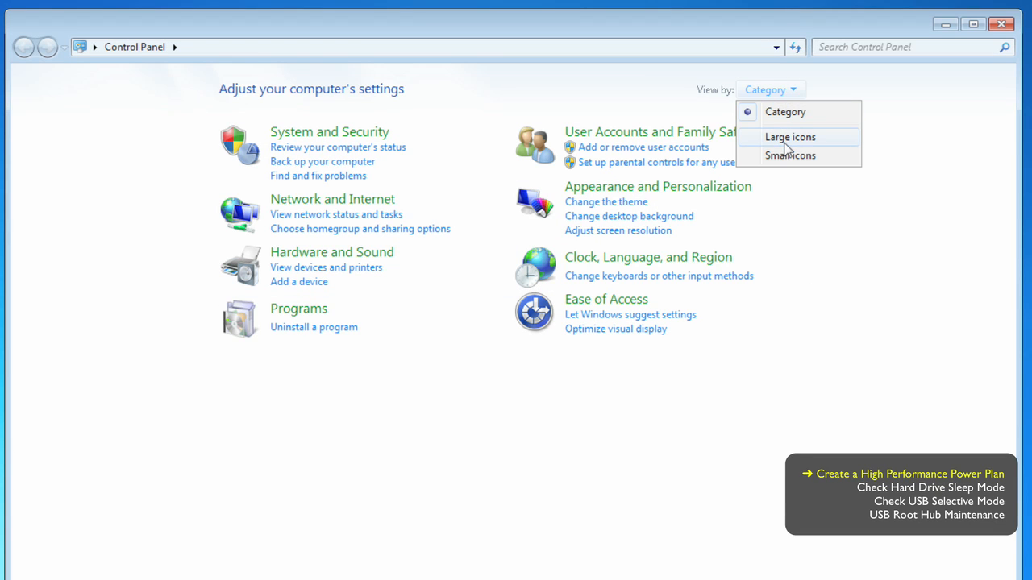
{"action": "left_click", "coordinate": [789, 136]}
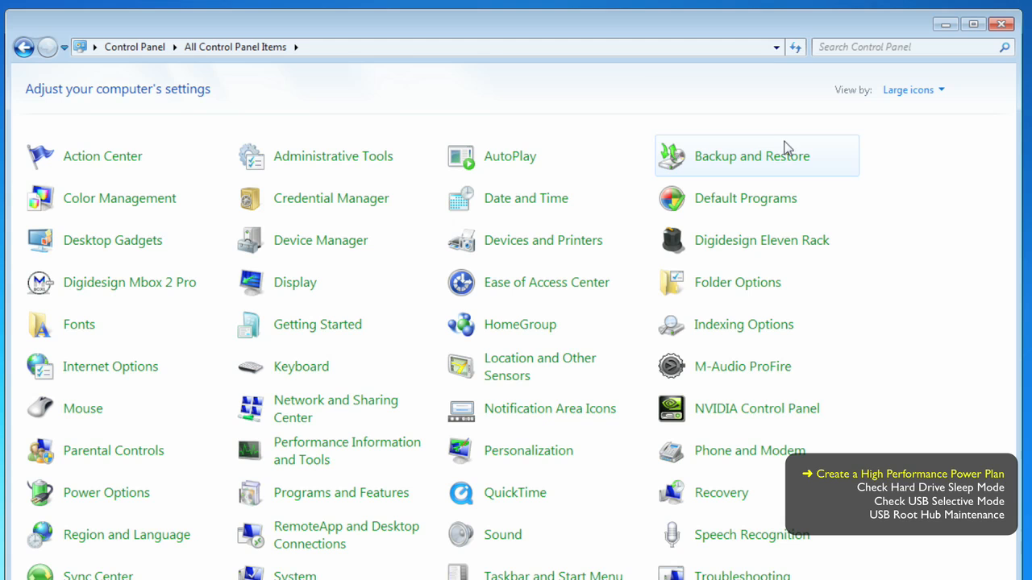
{"action": "mouse_move", "coordinate": [94, 324]}
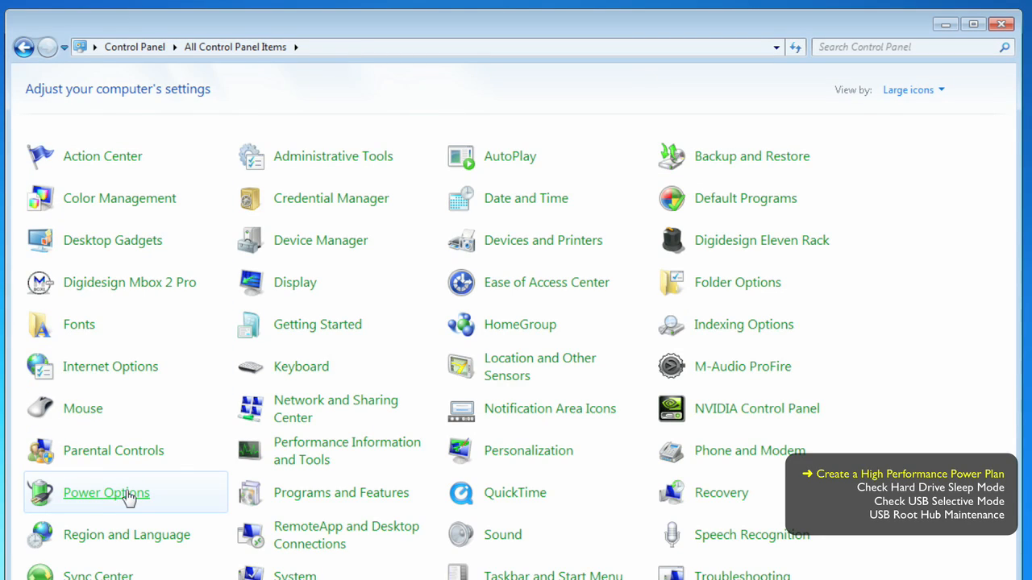
- Open Power Options and expand the additional plans to reveal Power saver
{"action": "left_click", "coordinate": [106, 492]}
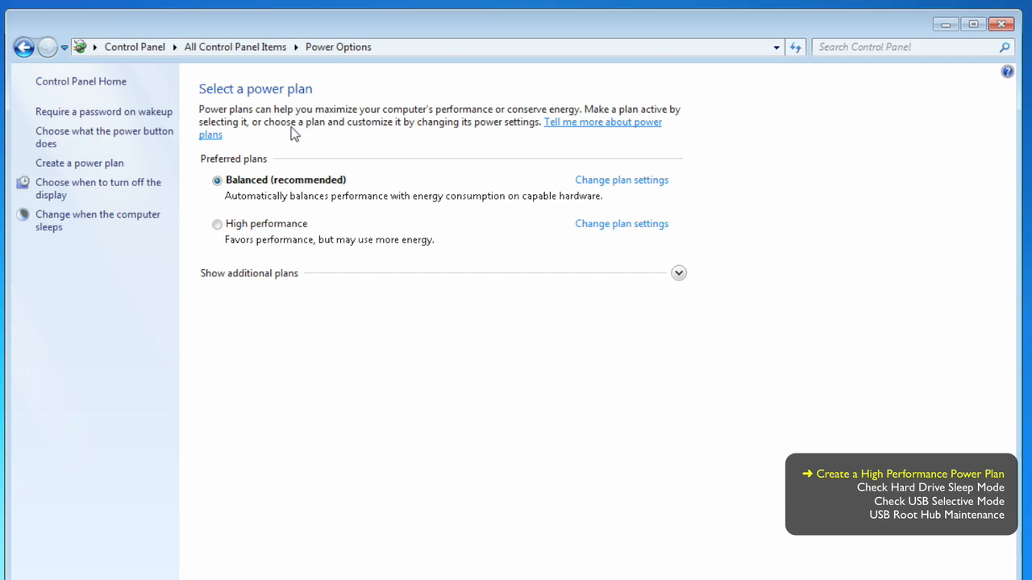
{"action": "mouse_move", "coordinate": [350, 187]}
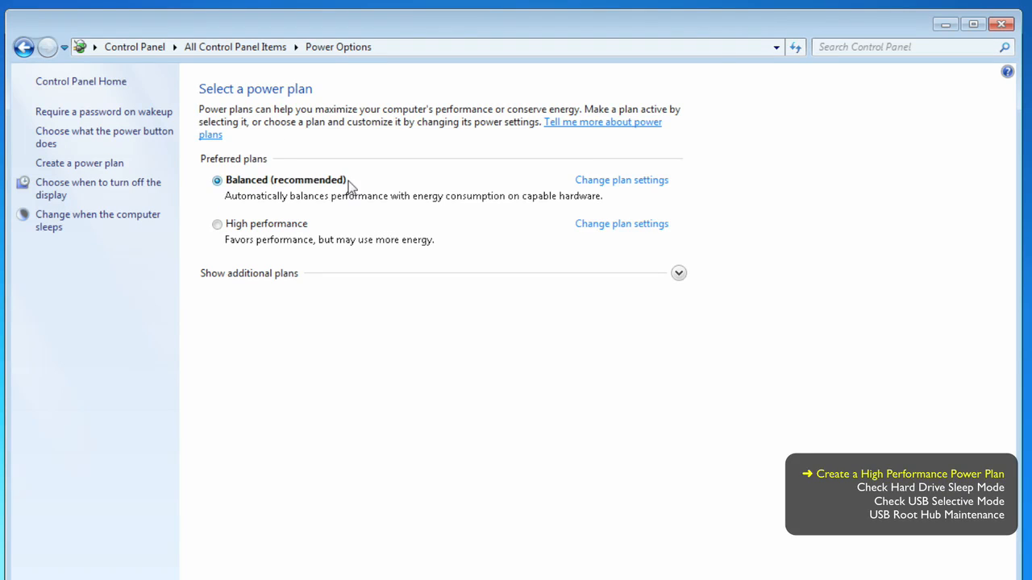
{"action": "mouse_move", "coordinate": [256, 180]}
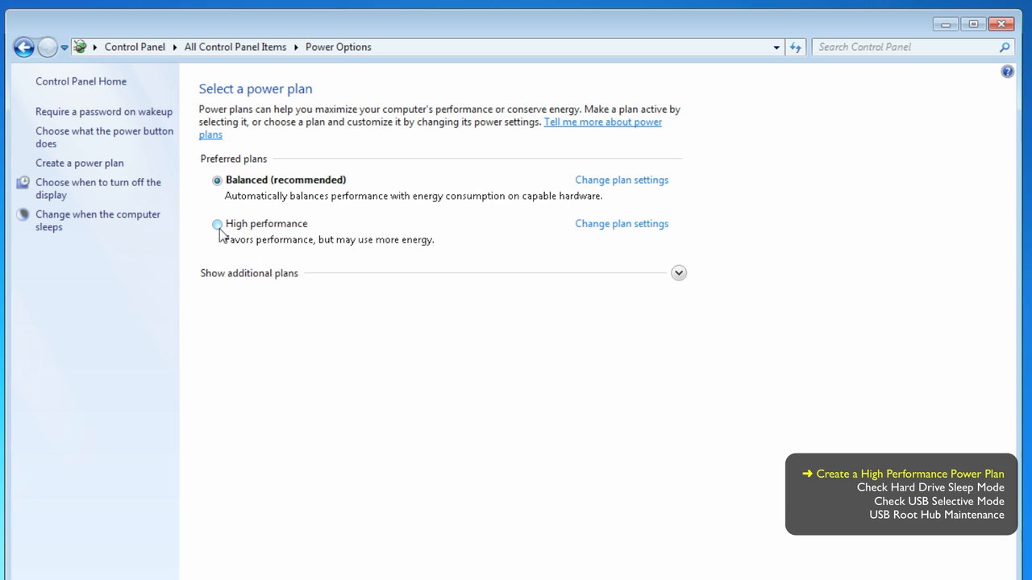
{"action": "left_click", "coordinate": [678, 272]}
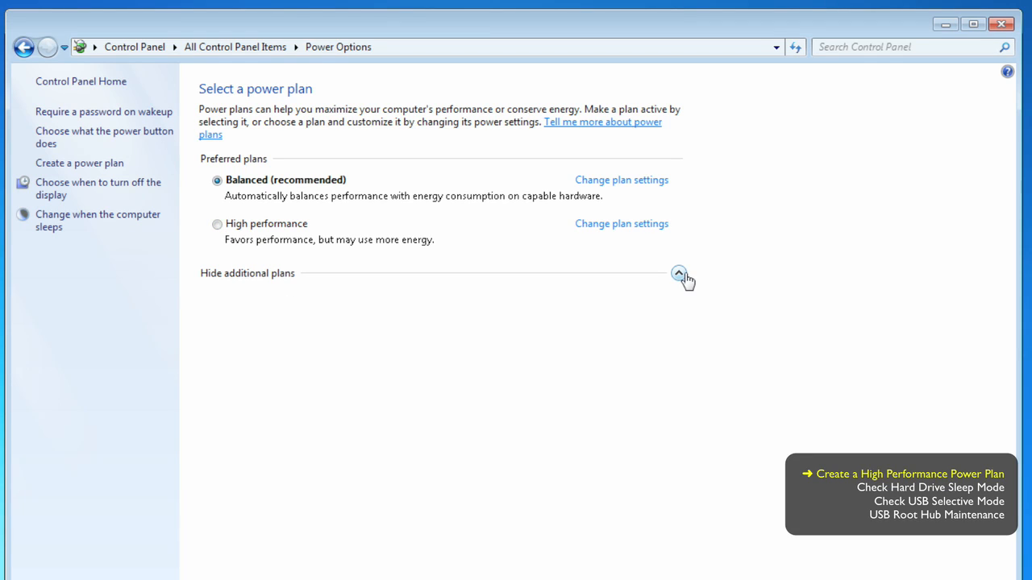
{"action": "left_click", "coordinate": [678, 273]}
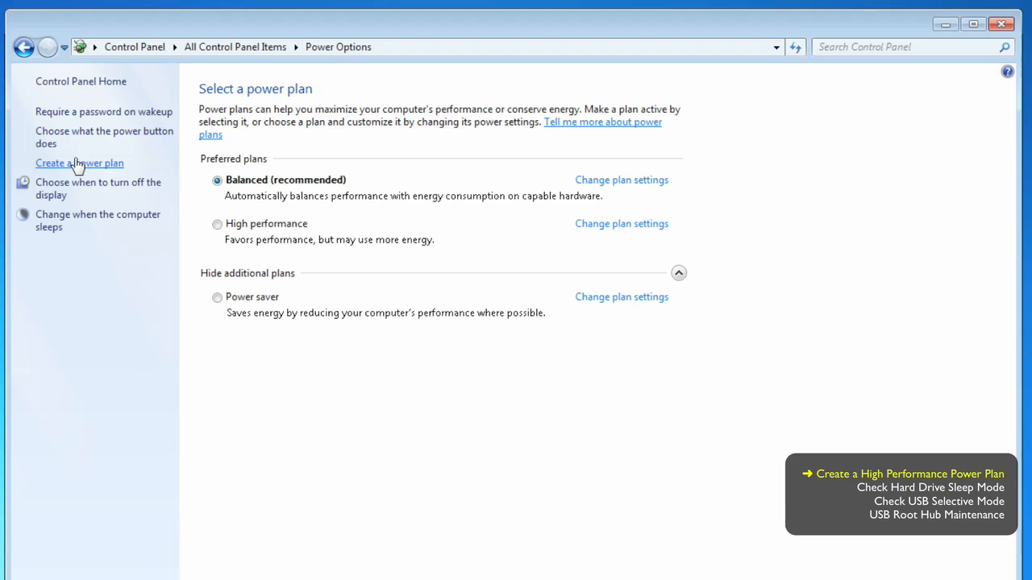
- Start a new power plan based on High performance named 'Pro Tools'
{"action": "left_click", "coordinate": [79, 163]}
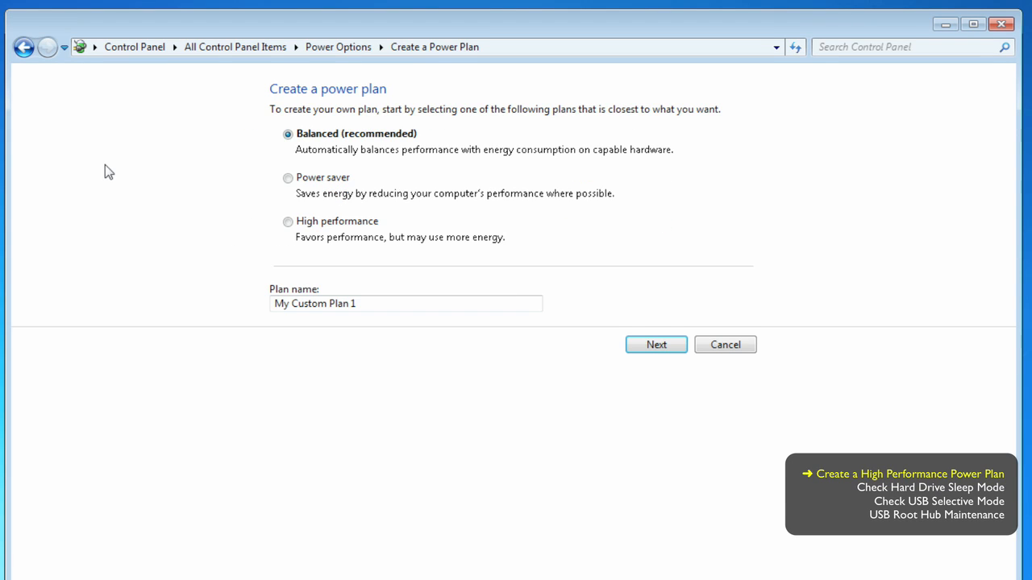
{"action": "left_click", "coordinate": [288, 222]}
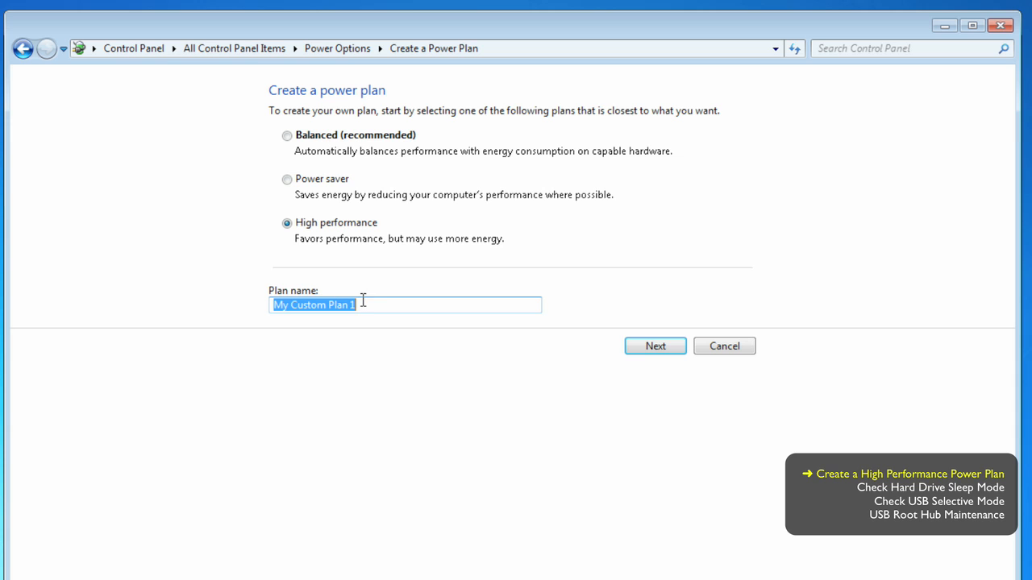
{"action": "type", "text": "Pro T"}
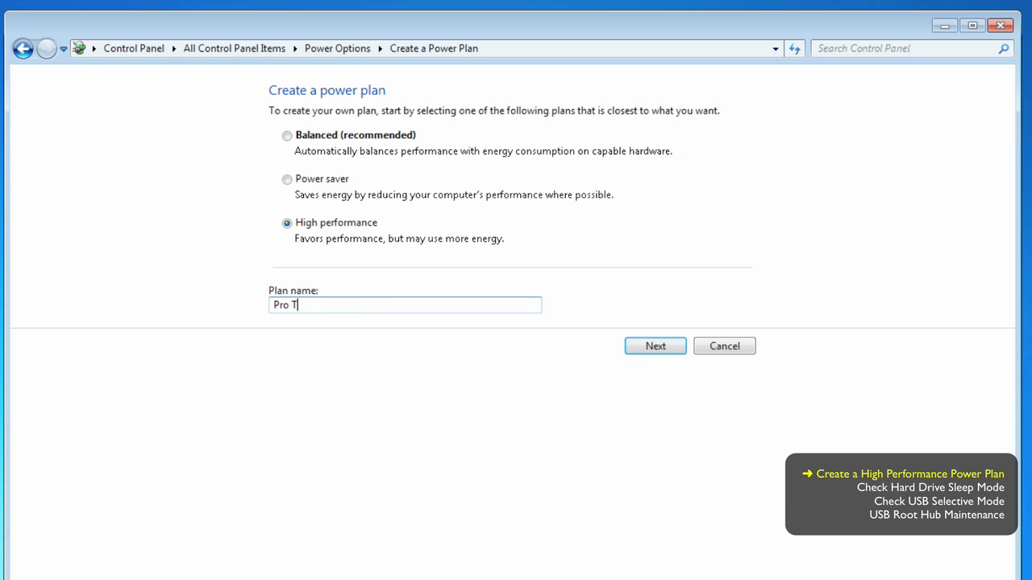
{"action": "type", "text": "ools"}
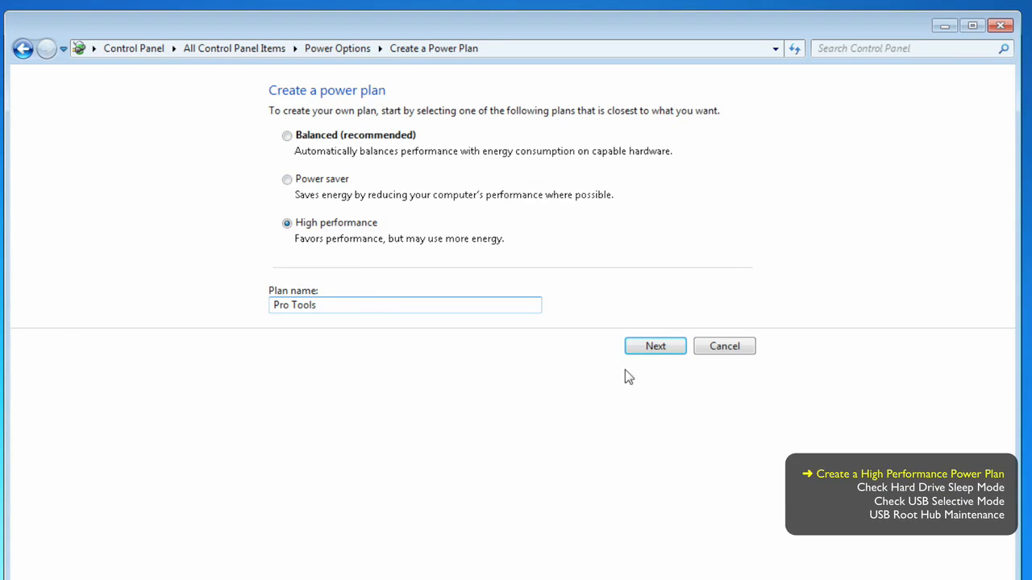
{"action": "left_click", "coordinate": [655, 346]}
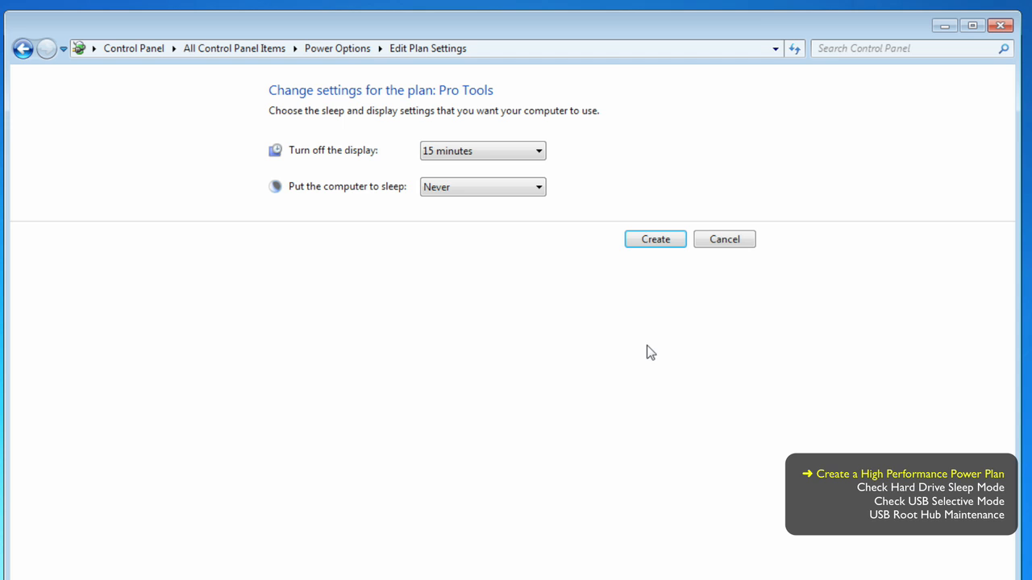
{"action": "mouse_move", "coordinate": [419, 229]}
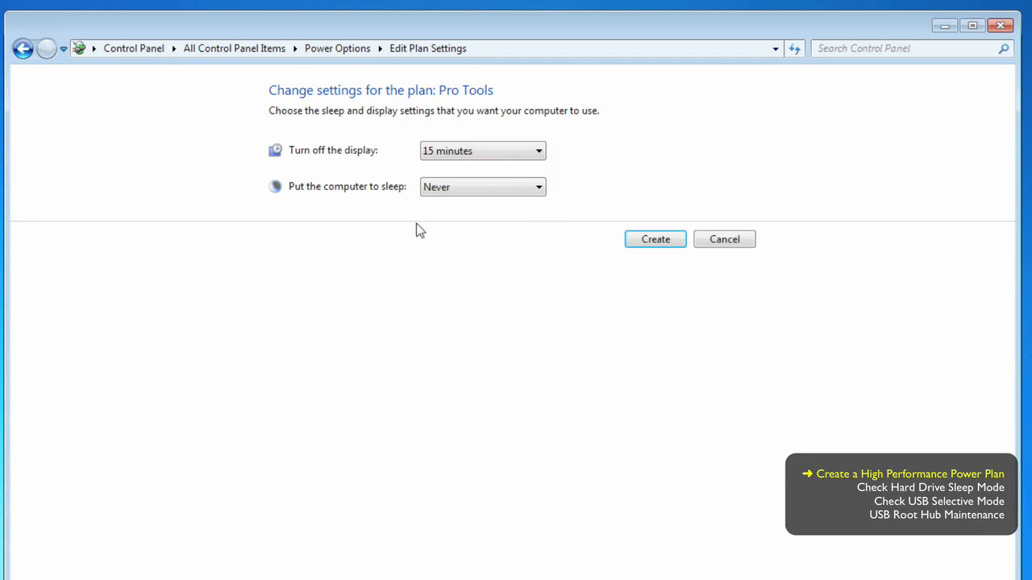
- Create the Pro Tools plan with display turn-off and sleep both set to Never
{"action": "left_click", "coordinate": [481, 151]}
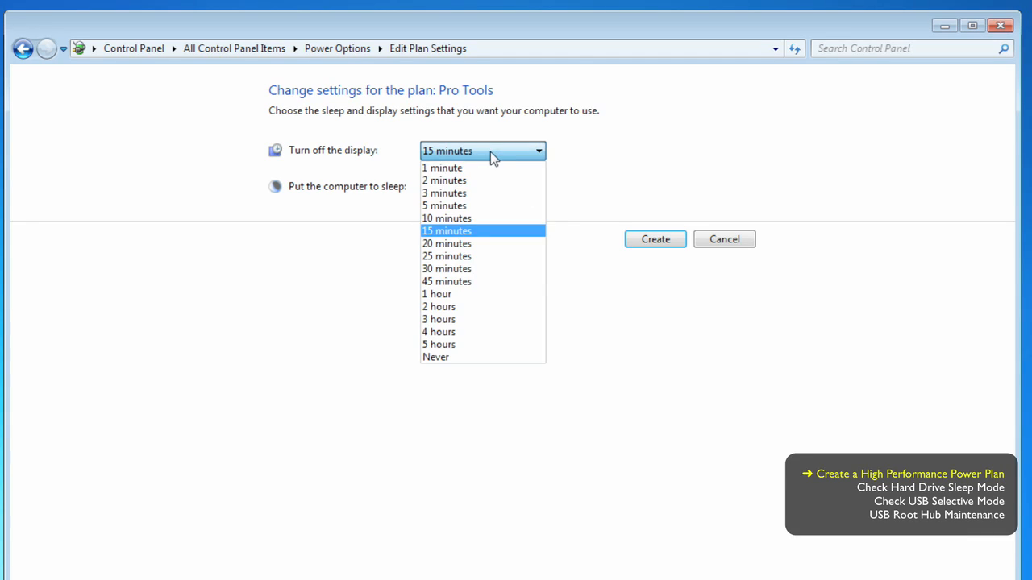
{"action": "mouse_move", "coordinate": [478, 357]}
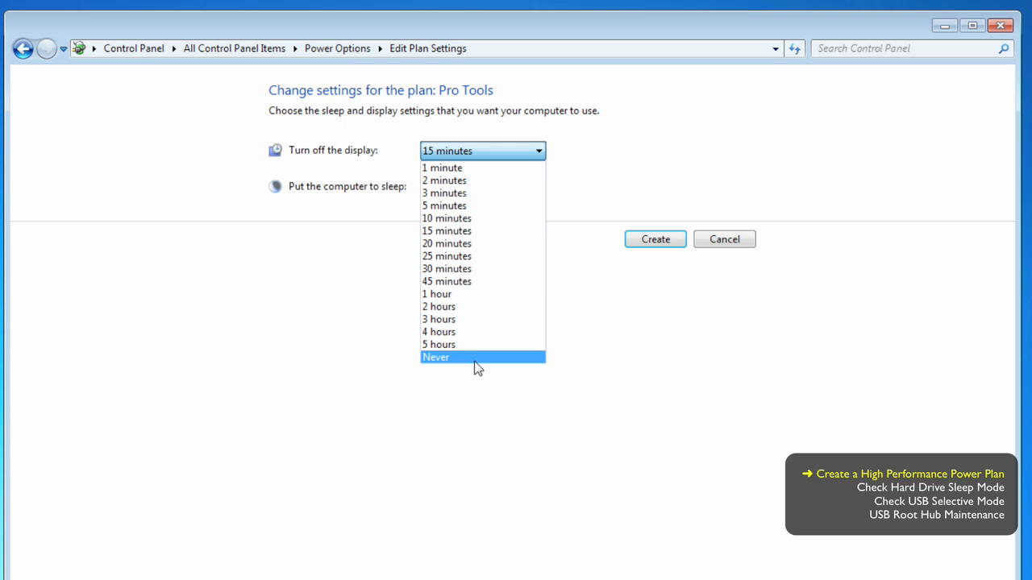
{"action": "left_click", "coordinate": [435, 357]}
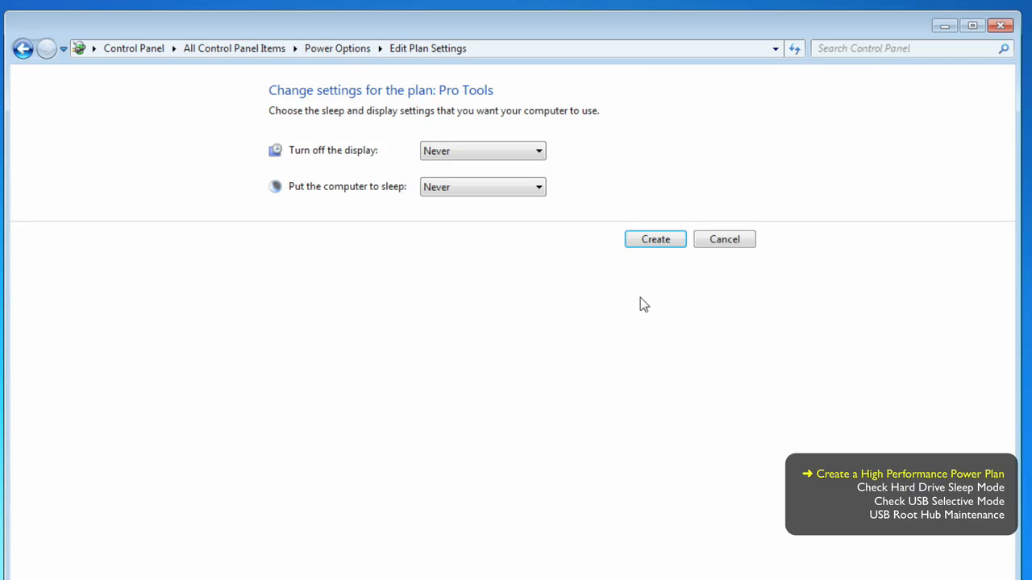
{"action": "left_click", "coordinate": [655, 238]}
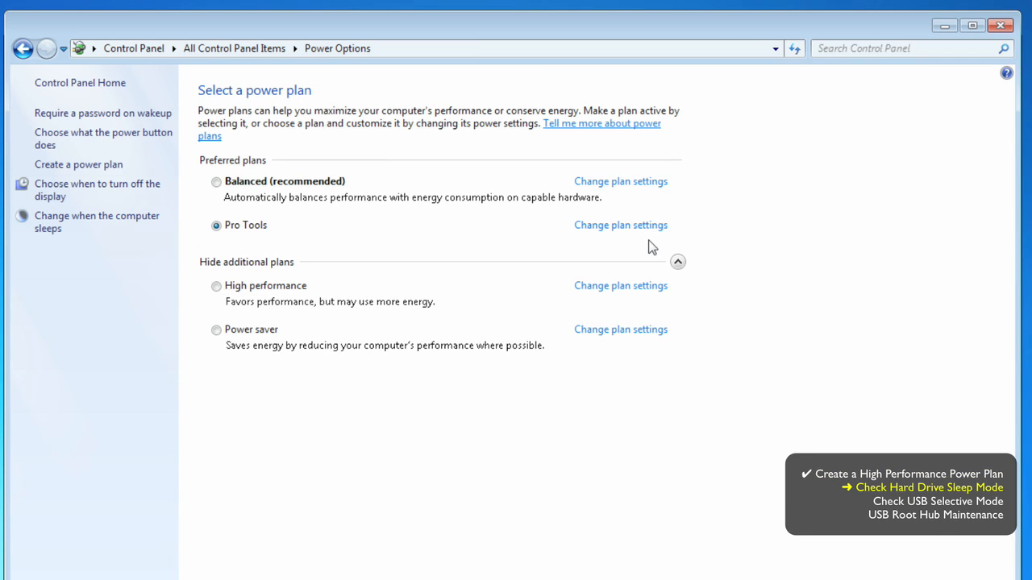
{"action": "mouse_move", "coordinate": [207, 203]}
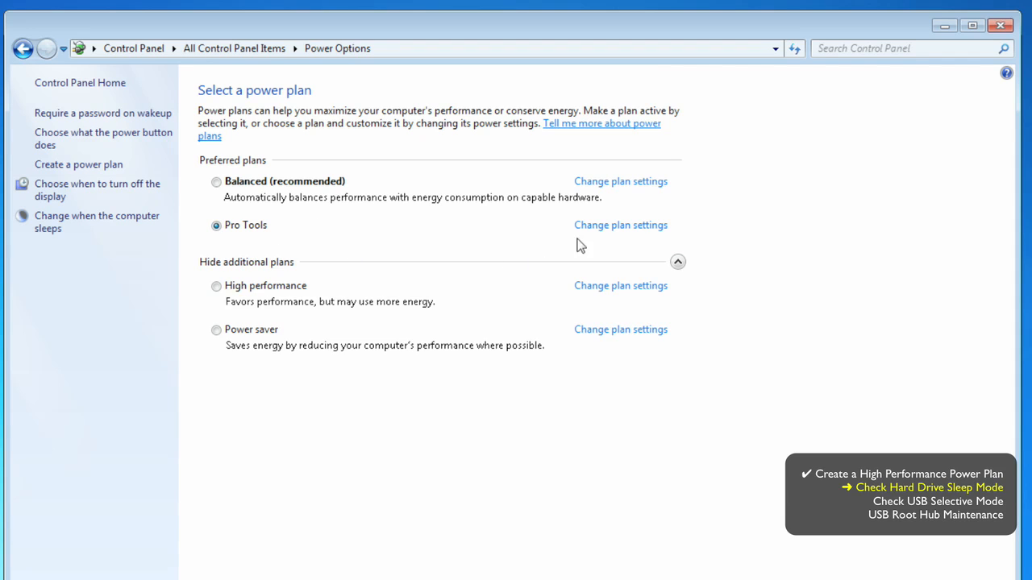
{"action": "left_click", "coordinate": [620, 224]}
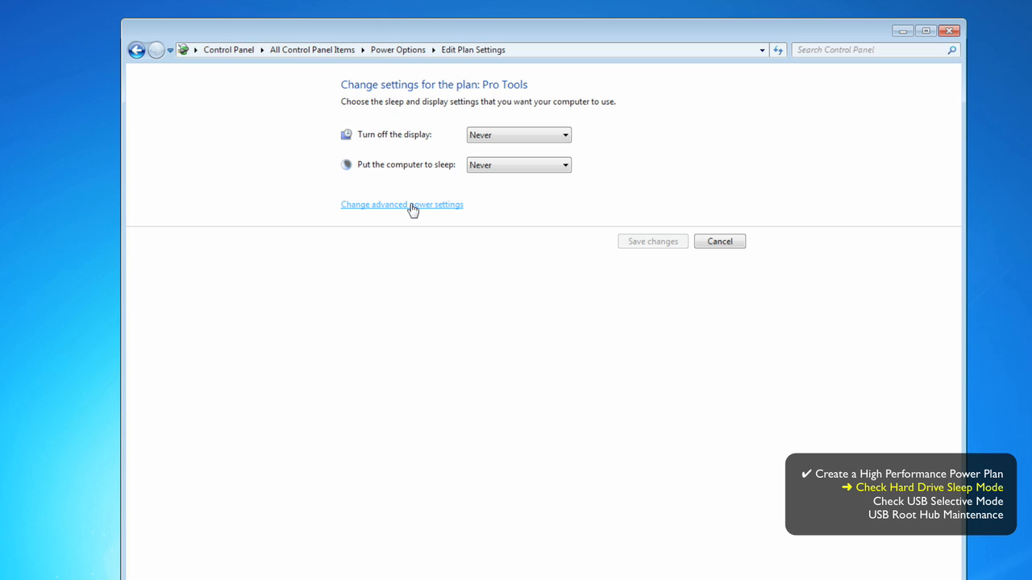
- In Pro Tools' advanced power settings, set USB selective suspend to Disabled and confirm
{"action": "left_click", "coordinate": [401, 204]}
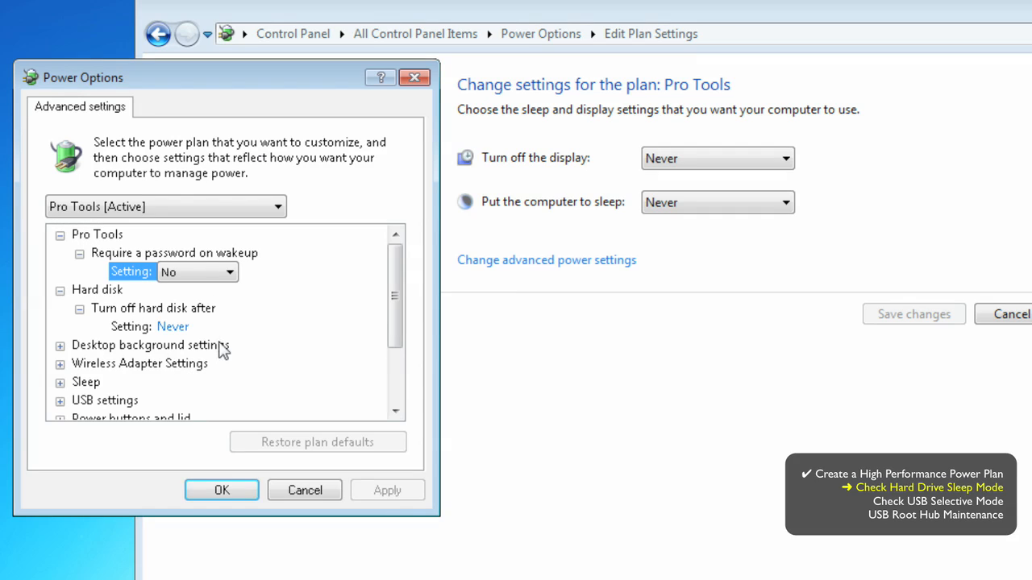
{"action": "left_click", "coordinate": [59, 289]}
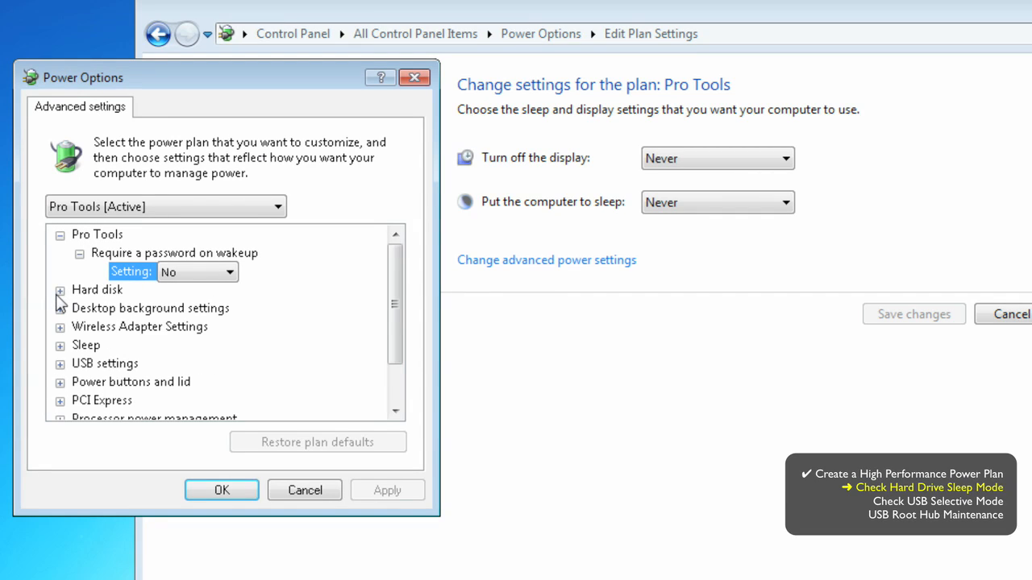
{"action": "left_click", "coordinate": [59, 364]}
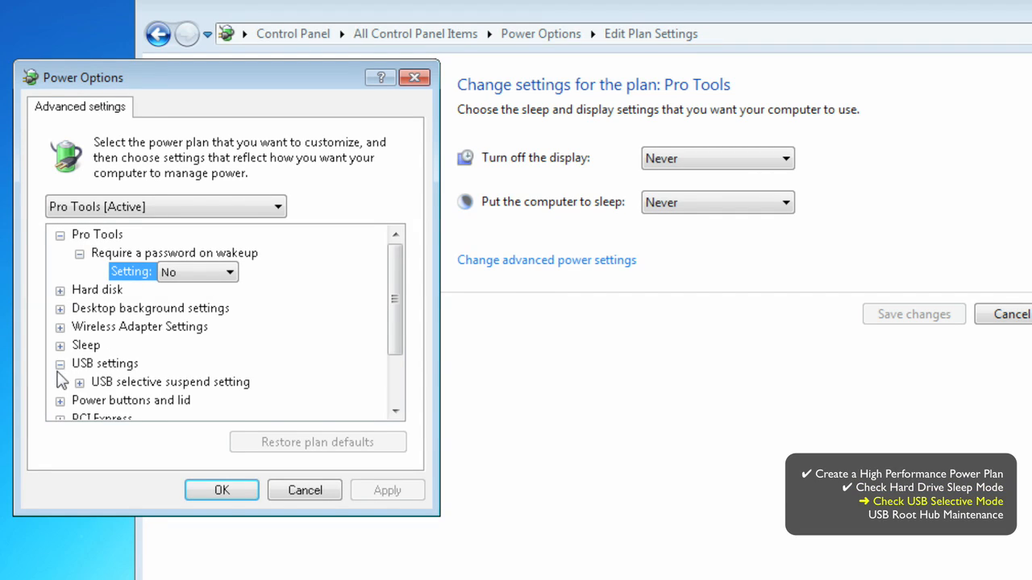
{"action": "left_click", "coordinate": [79, 382]}
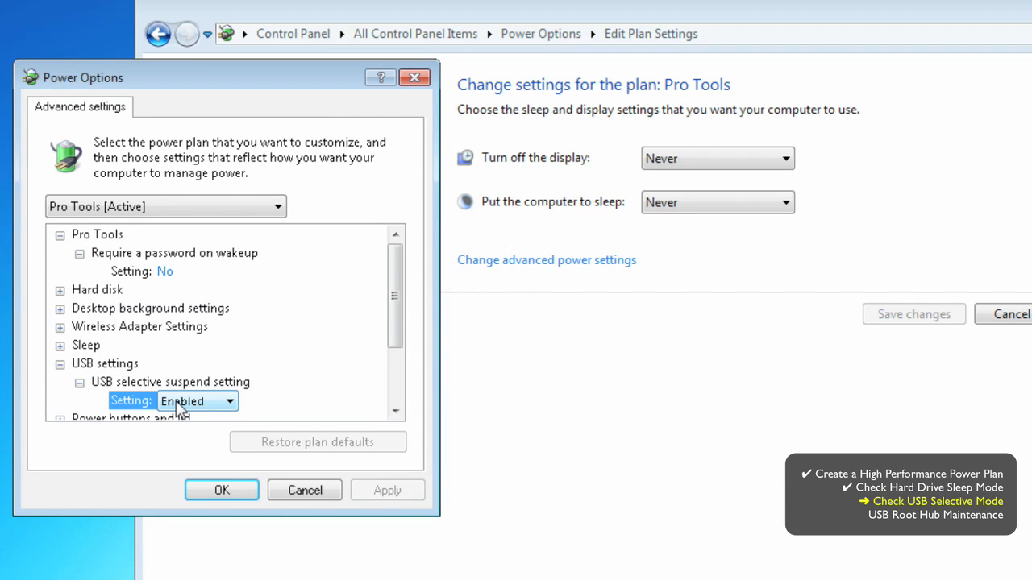
{"action": "left_click", "coordinate": [229, 401]}
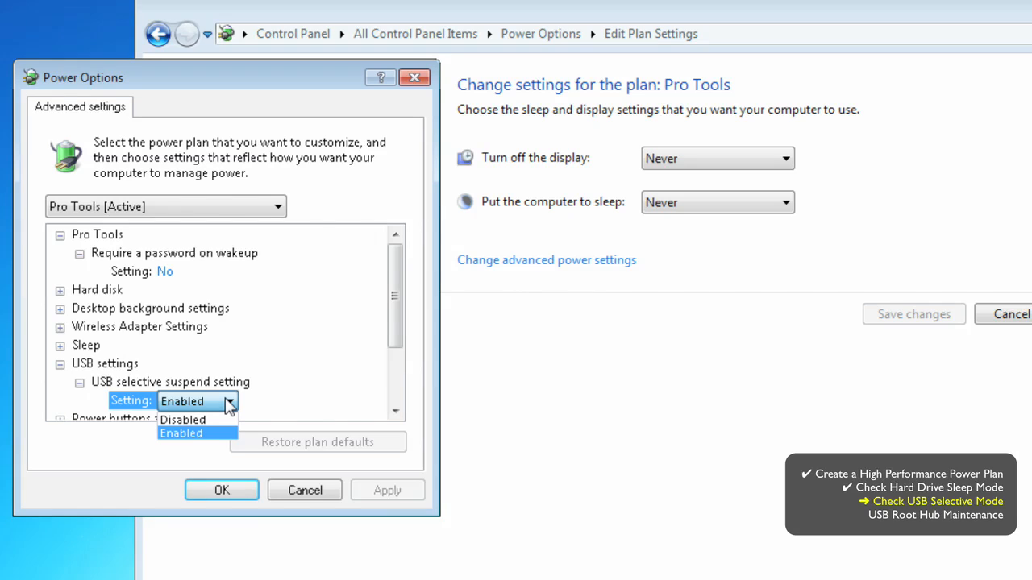
{"action": "left_click", "coordinate": [183, 419]}
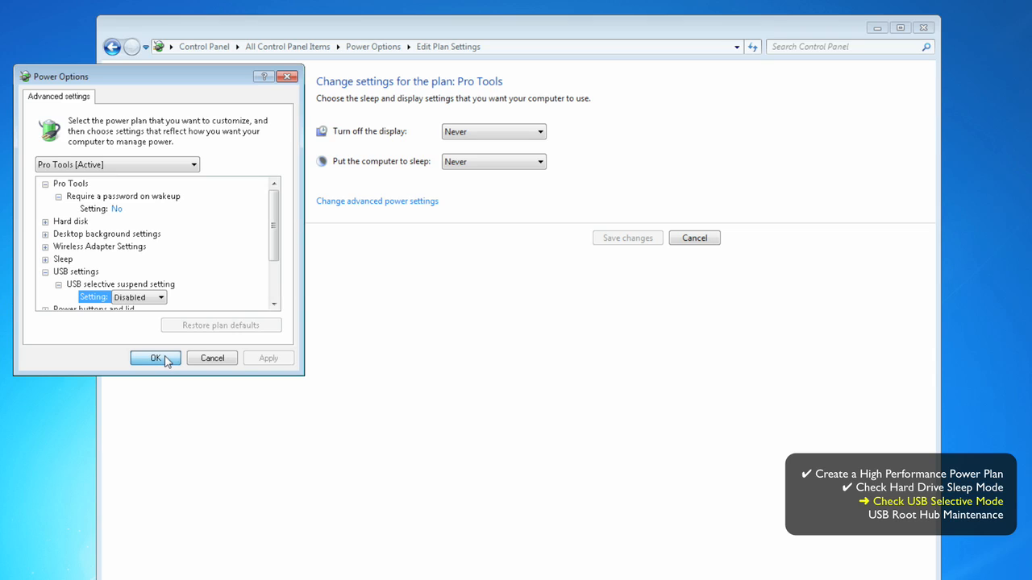
{"action": "left_click", "coordinate": [156, 358]}
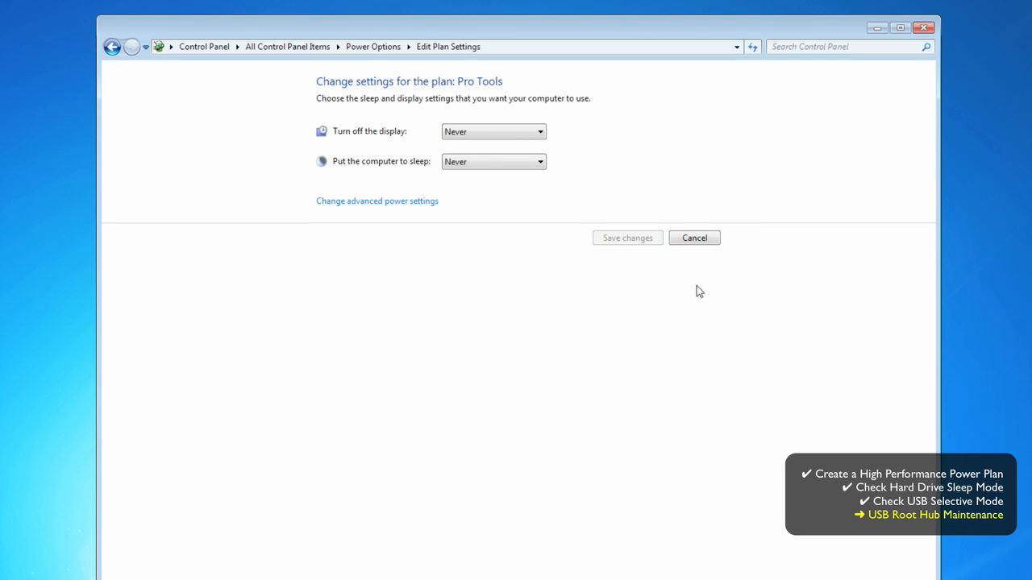
- Uncheck 'Allow the computer to turn off this device' for the first USB Root Hub
{"action": "left_click", "coordinate": [693, 238]}
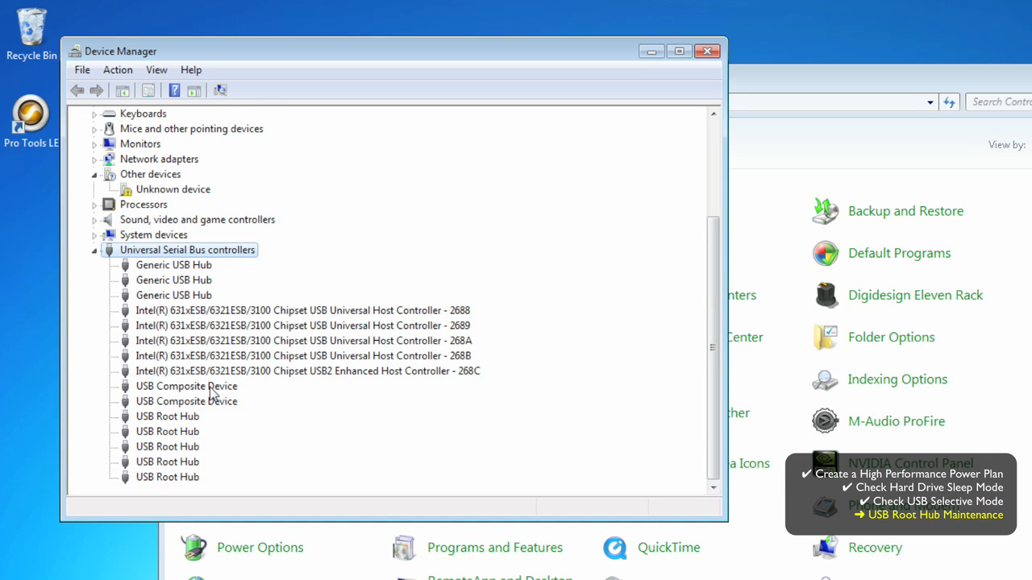
{"action": "left_click", "coordinate": [167, 416]}
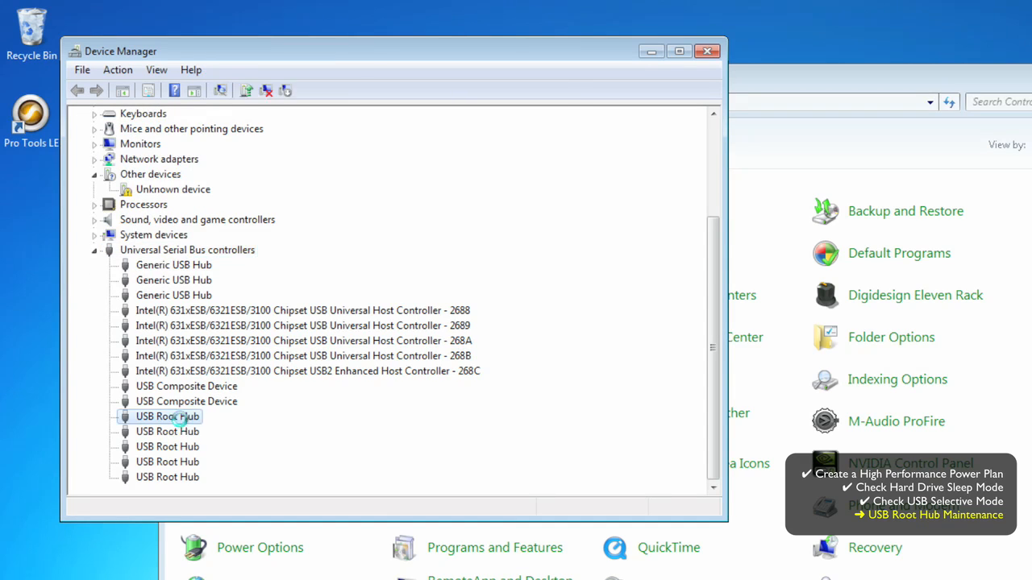
{"action": "double_click", "coordinate": [167, 416]}
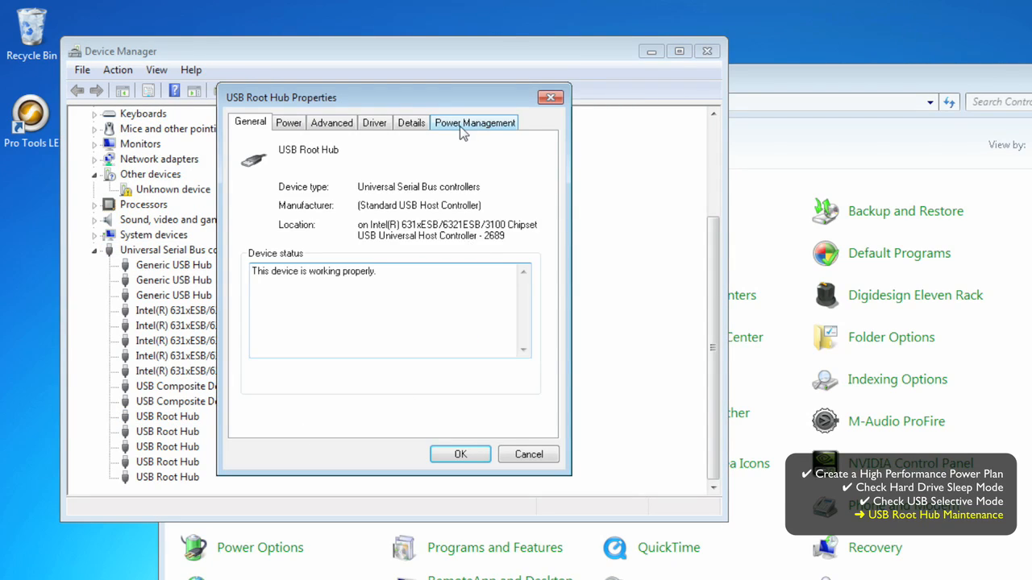
{"action": "left_click", "coordinate": [474, 122]}
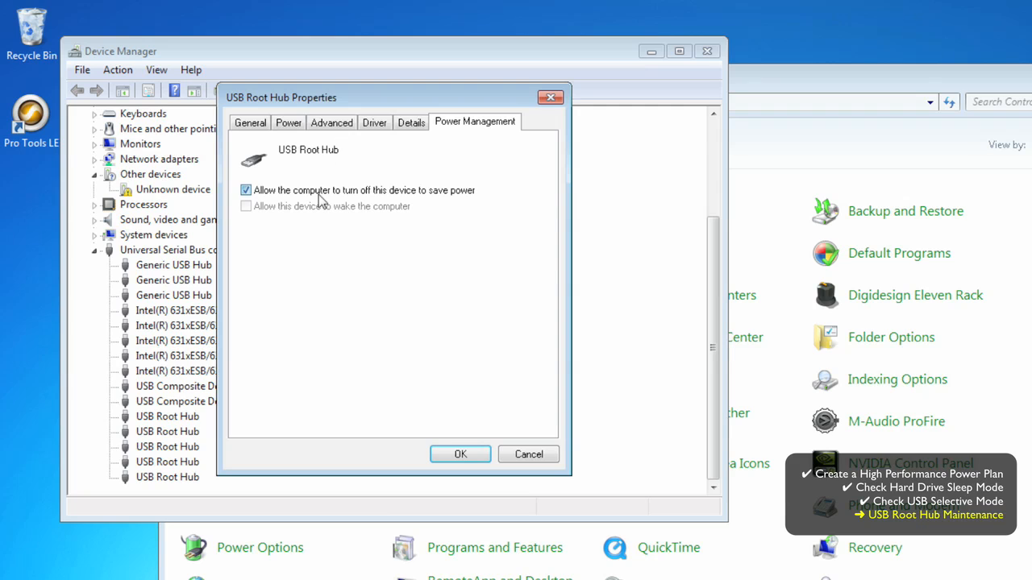
{"action": "left_click", "coordinate": [246, 190]}
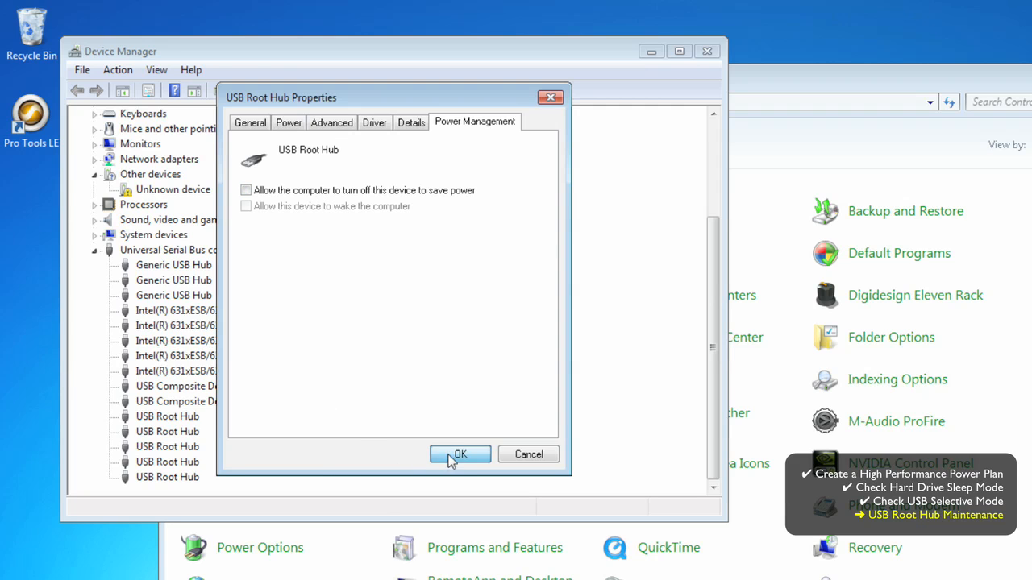
- Confirm the first hub, then review power management for the second and third USB Root Hubs
{"action": "left_click", "coordinate": [459, 453]}
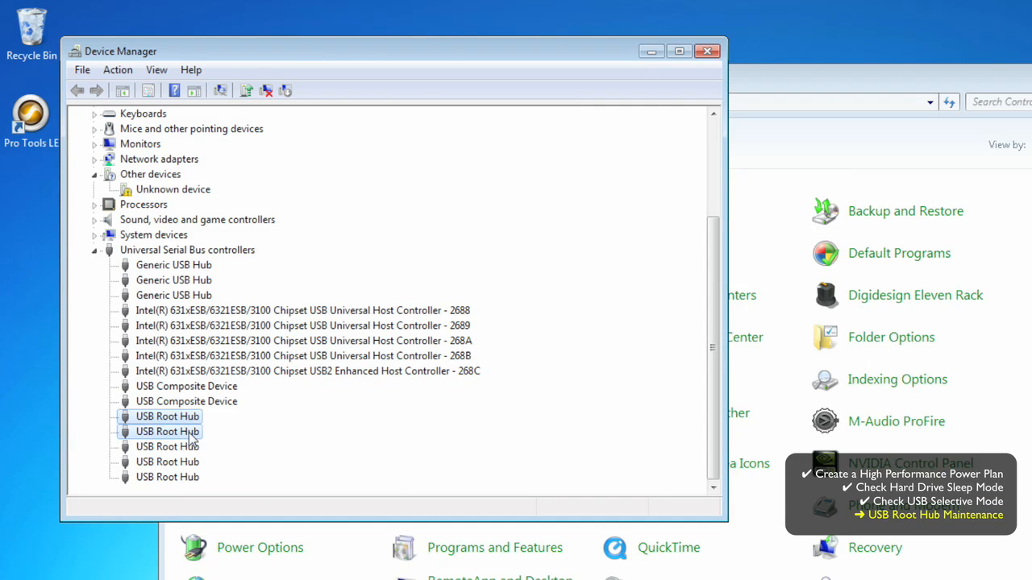
{"action": "double_click", "coordinate": [167, 432]}
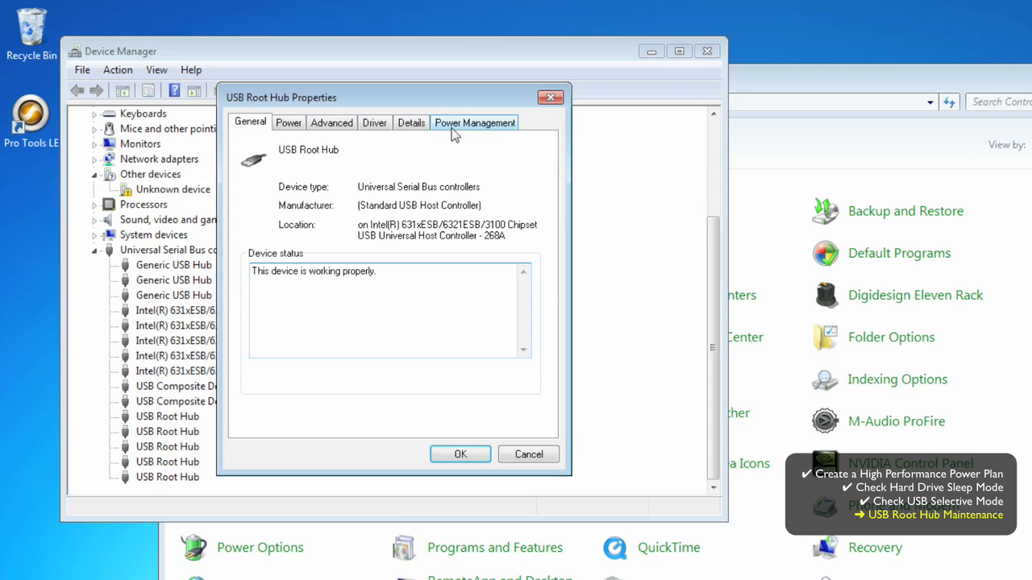
{"action": "left_click", "coordinate": [474, 123]}
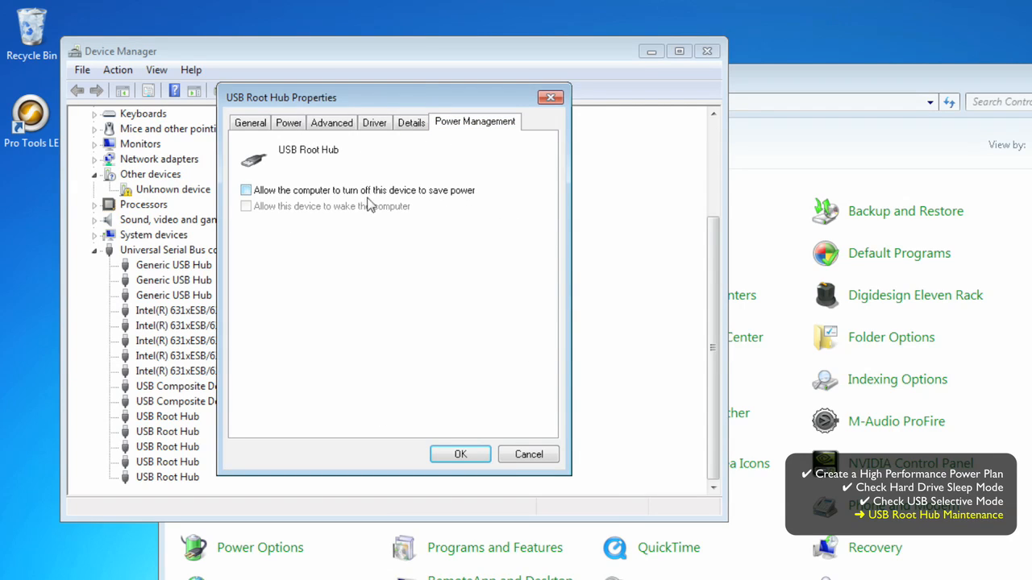
{"action": "left_click", "coordinate": [459, 454]}
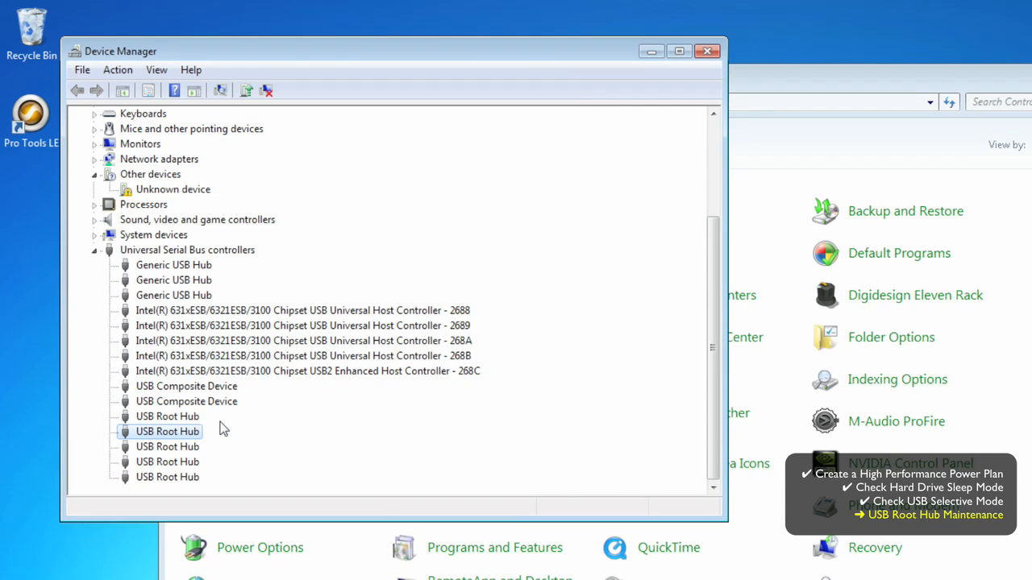
{"action": "double_click", "coordinate": [168, 431]}
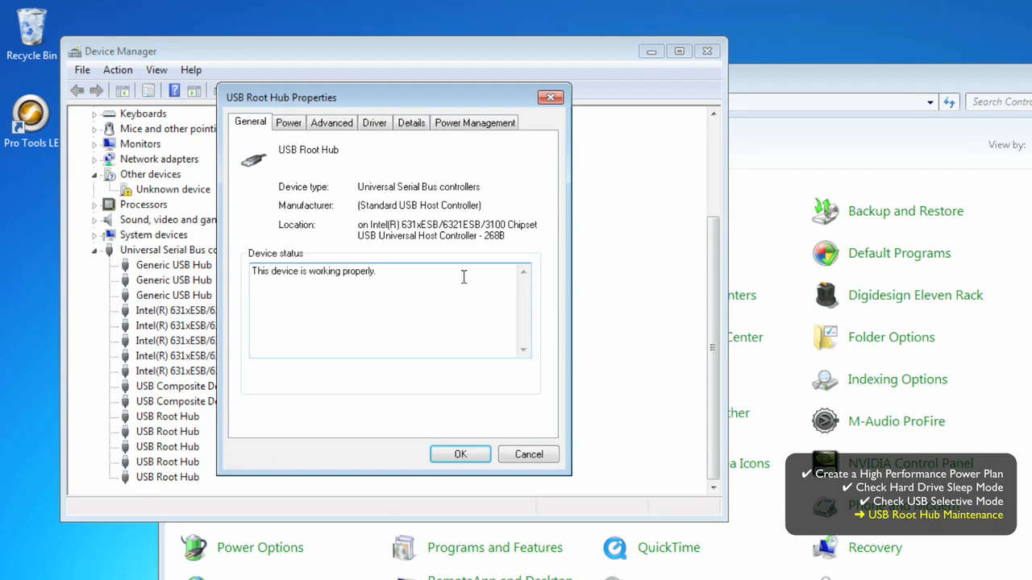
{"action": "left_click", "coordinate": [475, 121]}
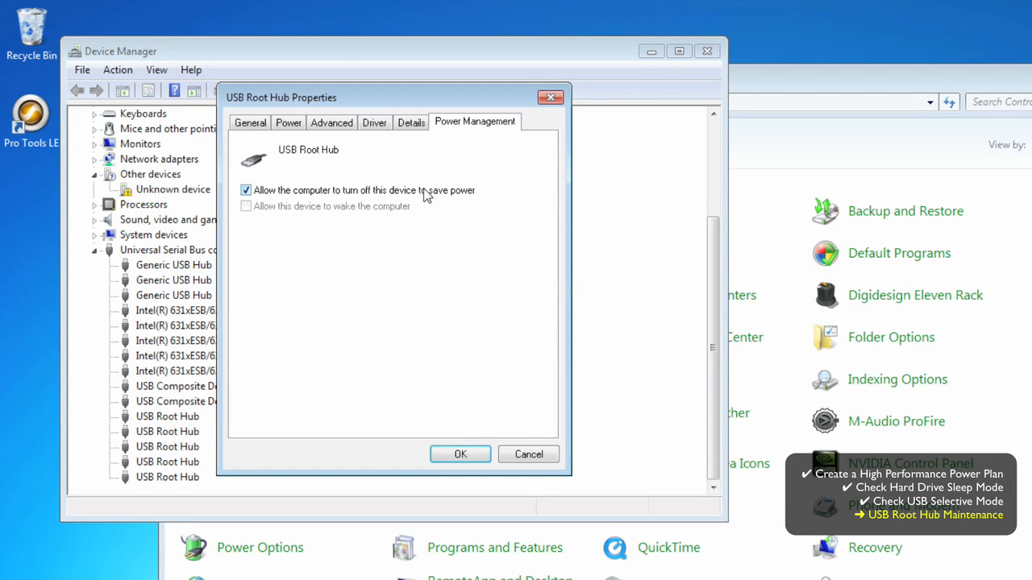
{"action": "left_click", "coordinate": [459, 453]}
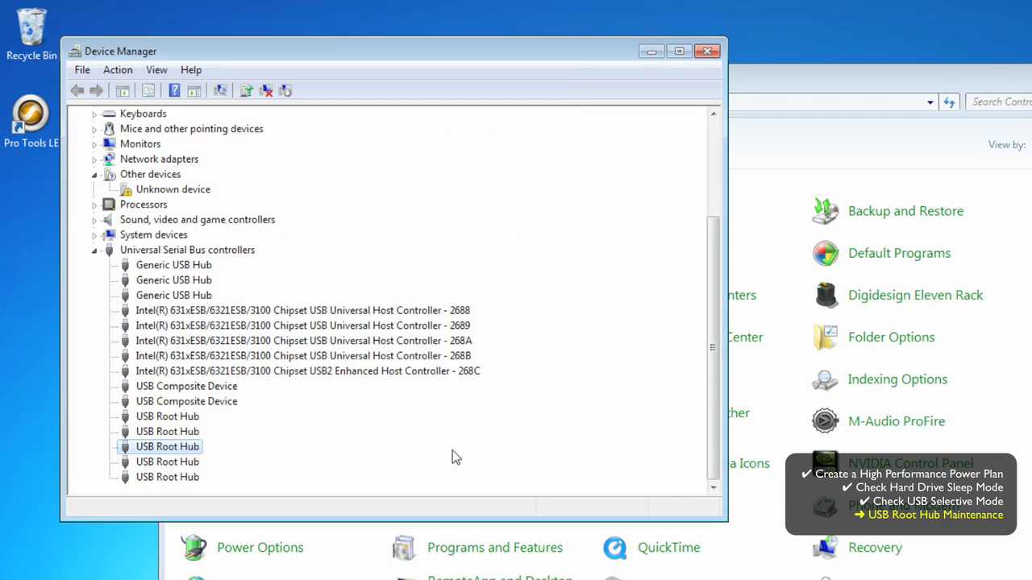
- Disable power saving on the fourth USB Root Hub and open the fifth hub's Power Management settings
{"action": "double_click", "coordinate": [167, 446]}
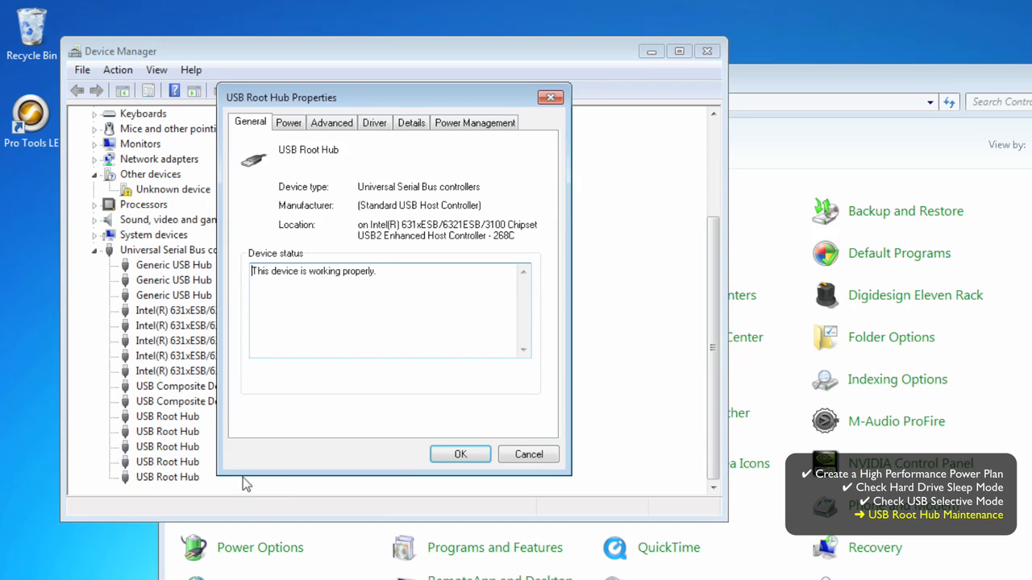
{"action": "left_click", "coordinate": [474, 121]}
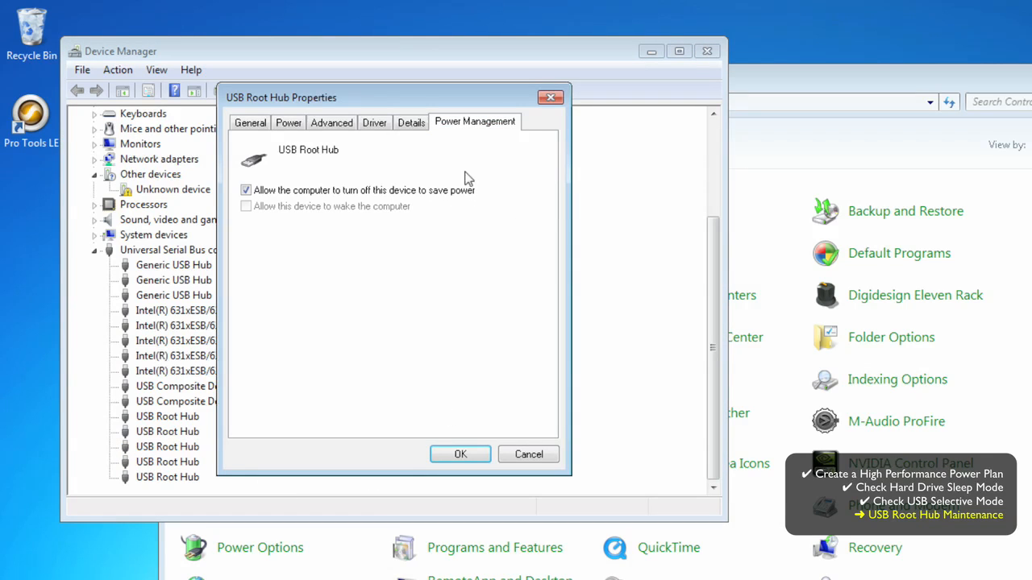
{"action": "left_click", "coordinate": [246, 190]}
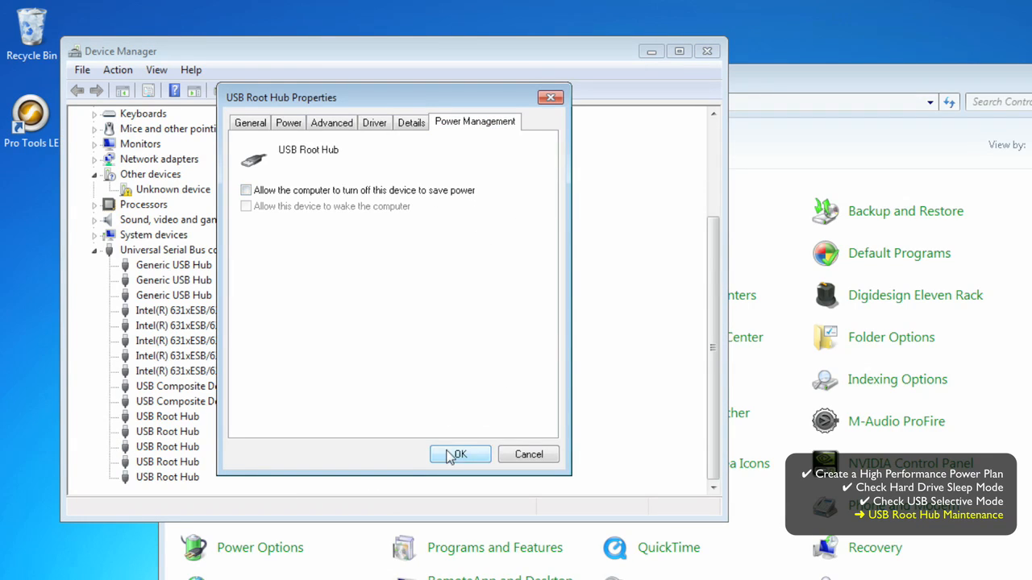
{"action": "left_click", "coordinate": [460, 453]}
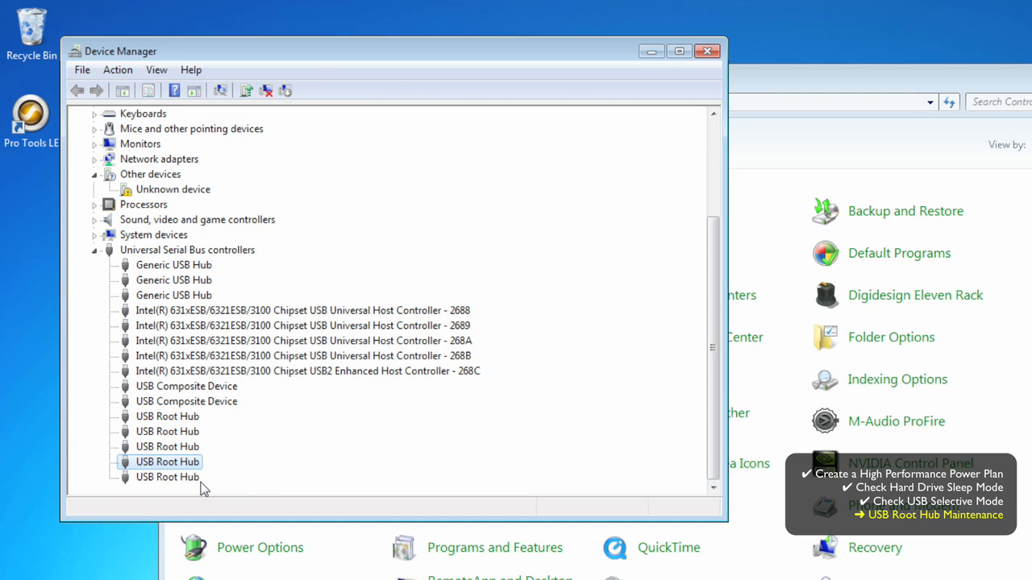
{"action": "double_click", "coordinate": [167, 461]}
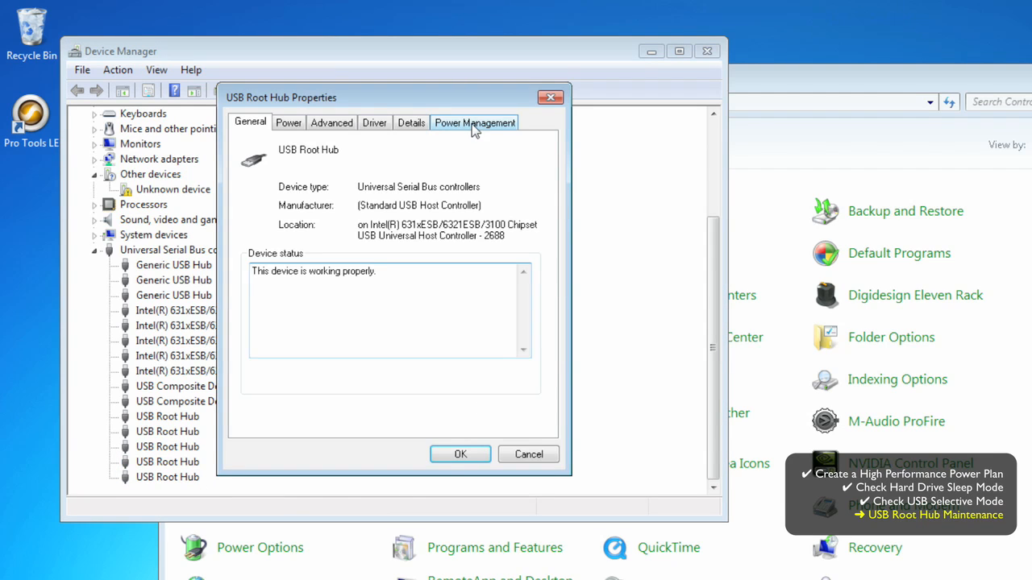
{"action": "left_click", "coordinate": [474, 123]}
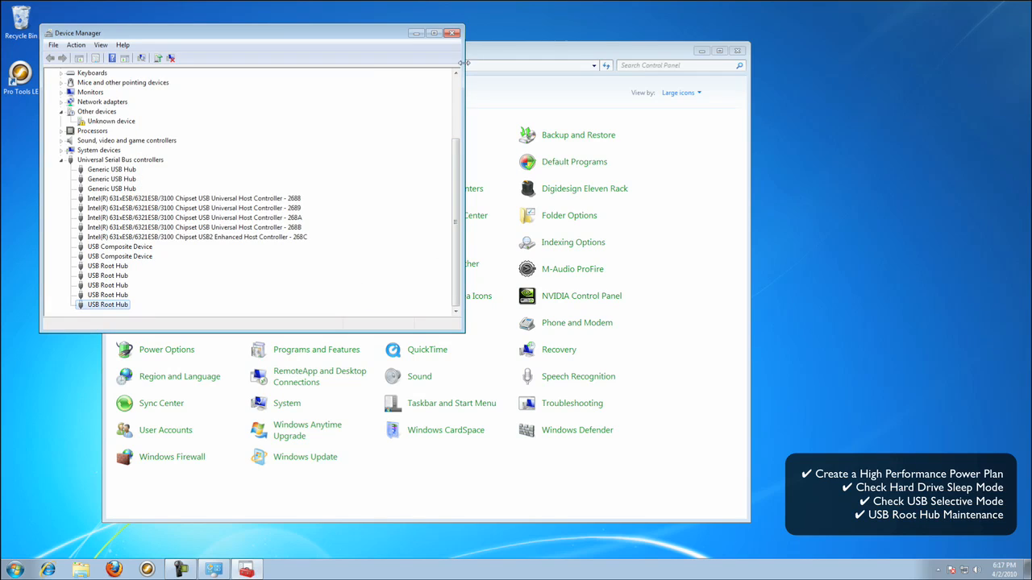
- Close Device Manager and the Control Panel window
{"action": "left_click", "coordinate": [452, 33]}
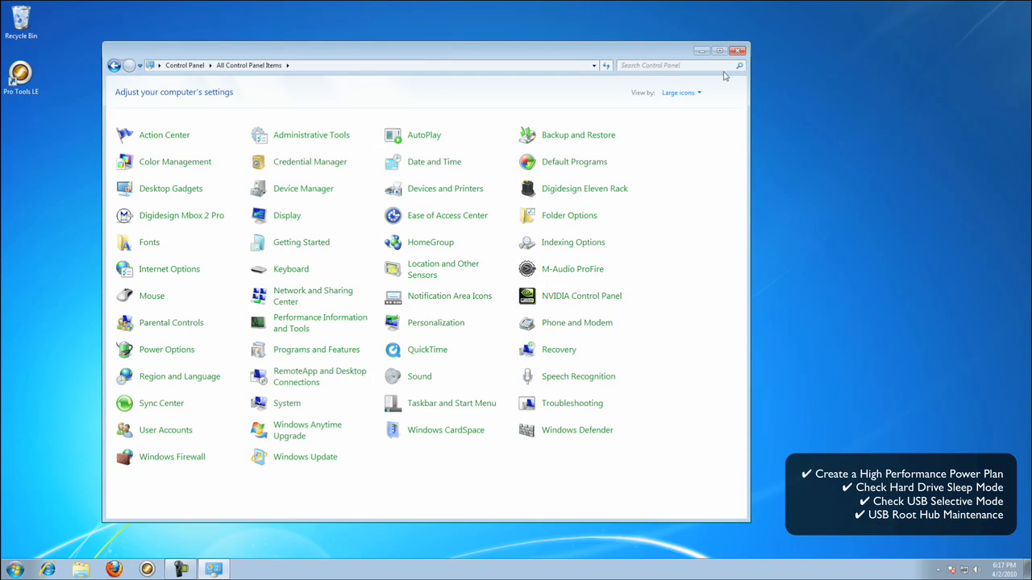
{"action": "left_click", "coordinate": [736, 51]}
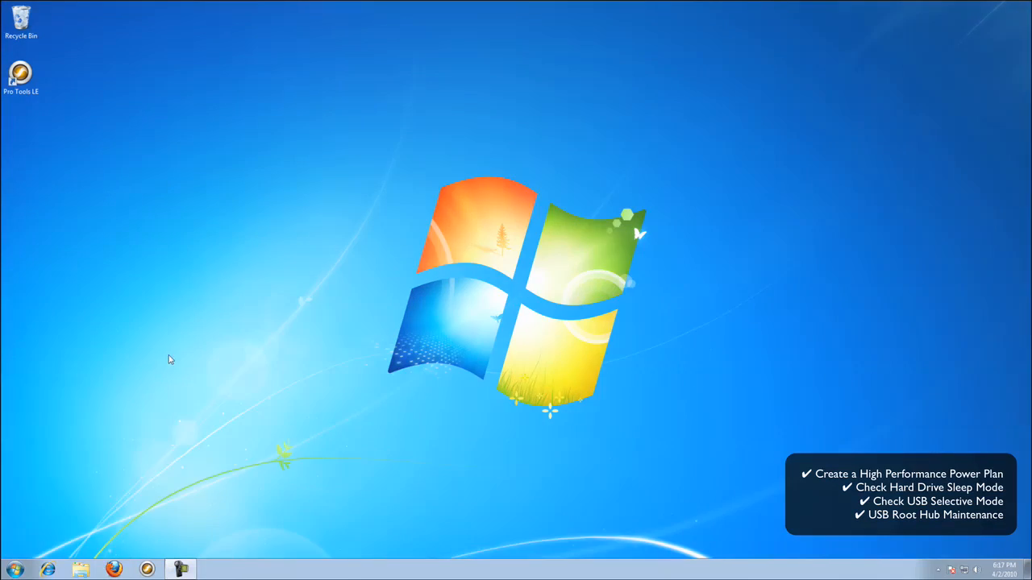